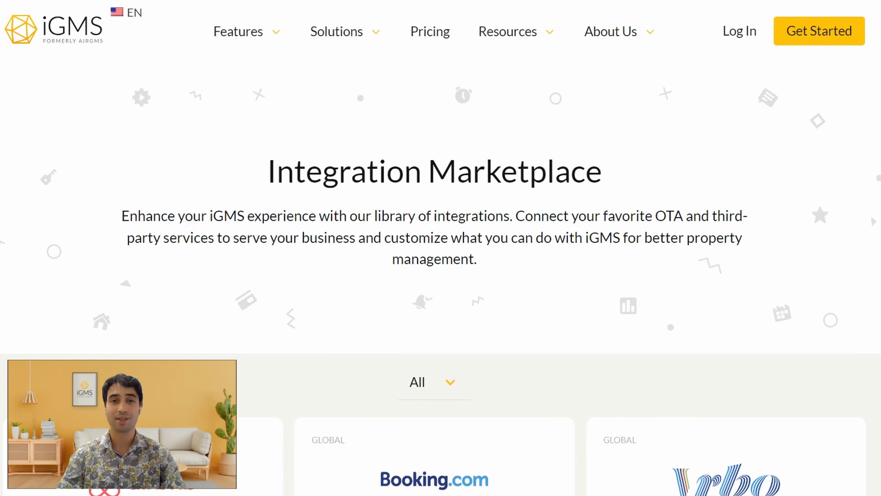
Scroll the Integration Marketplace down to the Airbnb, Booking.com and Vrbo integration cards
scroll("down", 3)
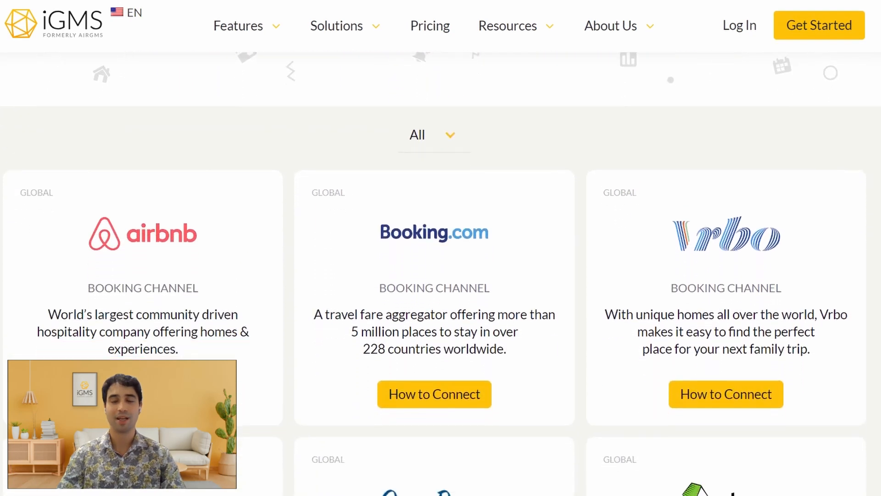
scroll("down", 3)
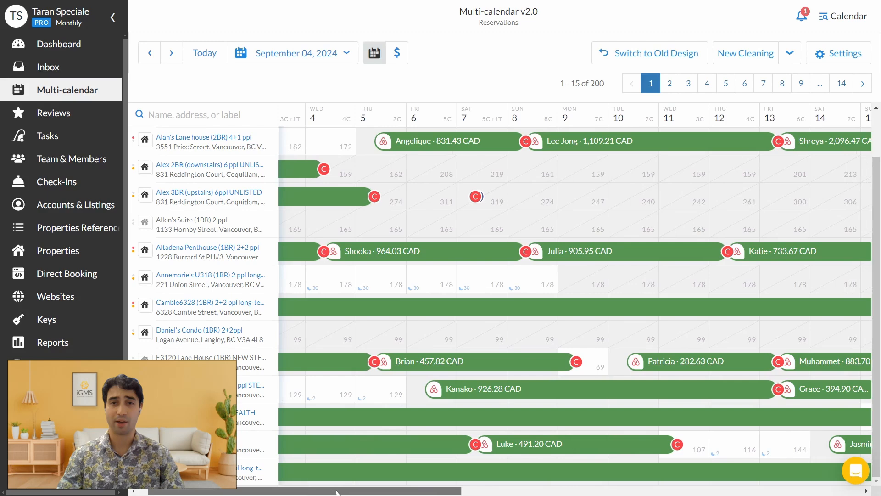
Scroll the view right to reach the guest inquiry thread in the inbox
scroll("right", 3)
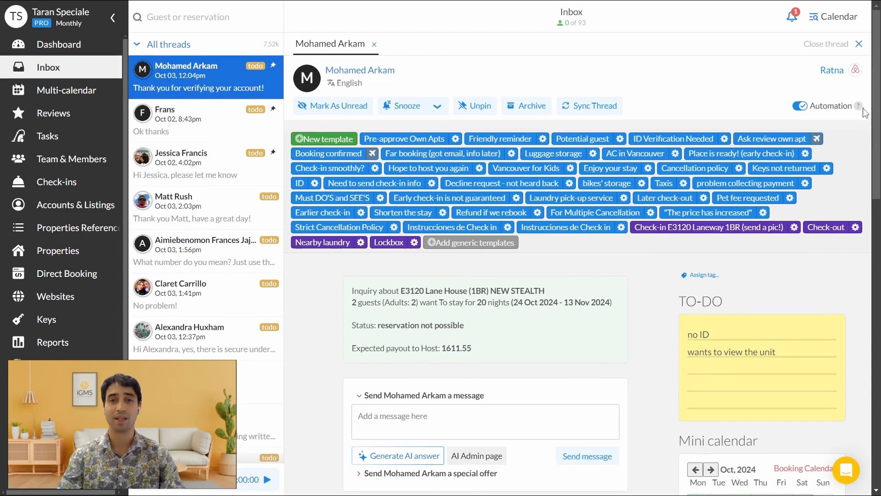
Read through the guest conversation, then show the October 3 cleaning tasks schedule
scroll("down", 3)
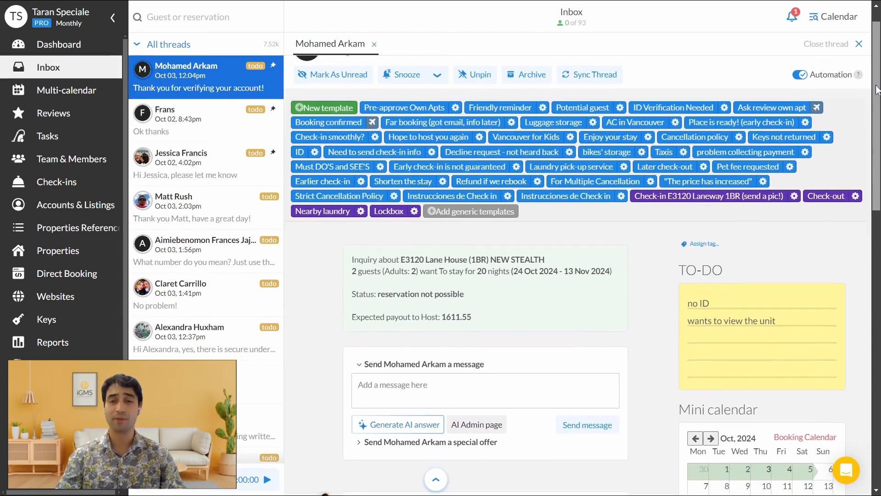
scroll("down", 3)
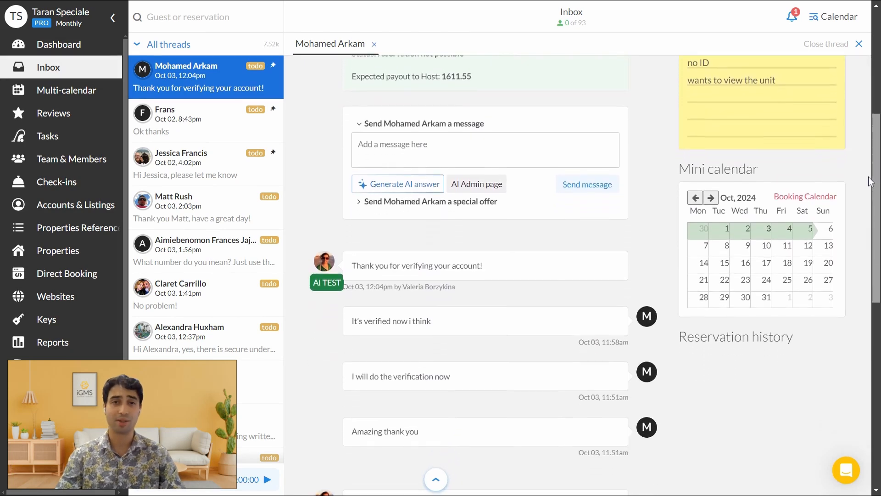
scroll("down", 3)
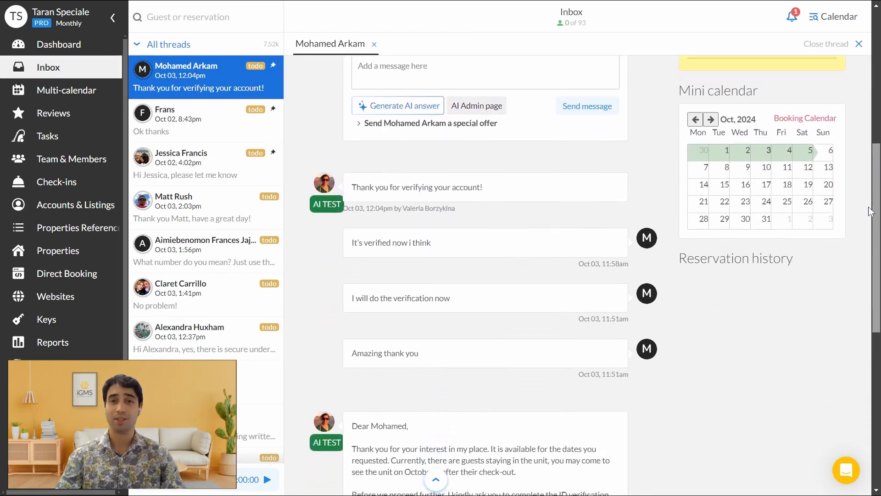
scroll("down", 3)
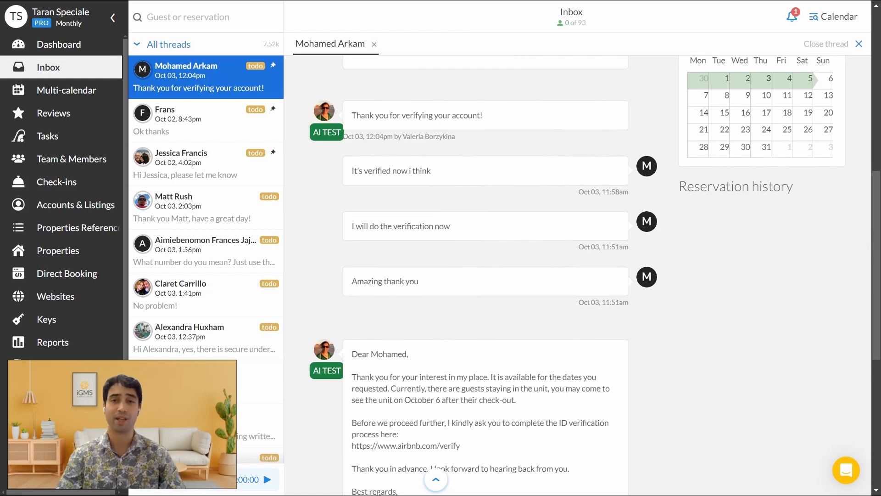
left_click(47, 136)
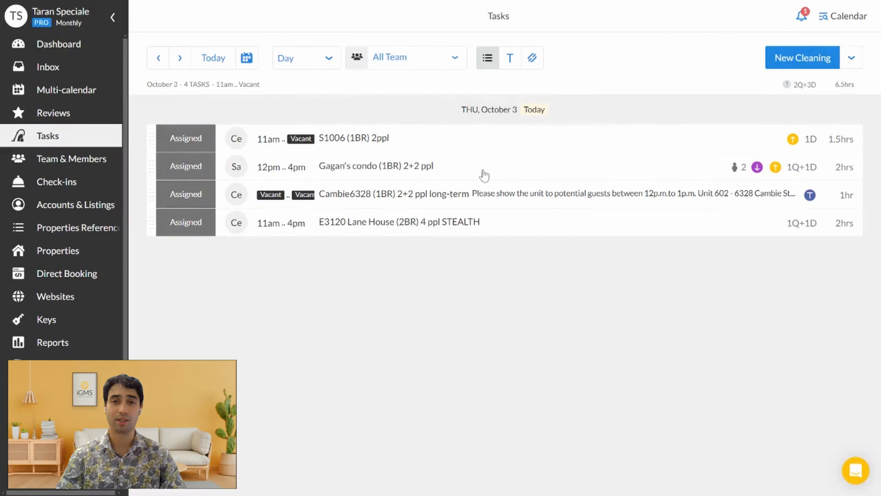
View a task's Assign a Team Member dialog without changes, then show the auto-review template editor
left_click(375, 166)
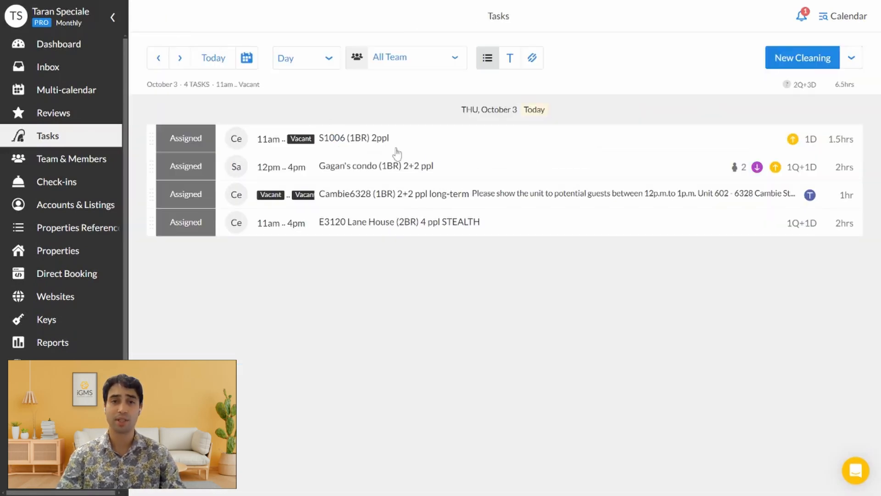
left_click(801, 58)
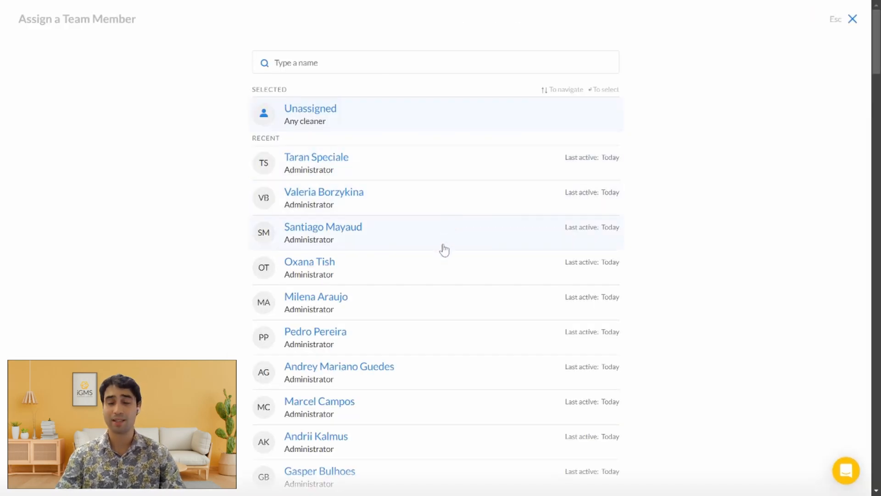
left_click(309, 261)
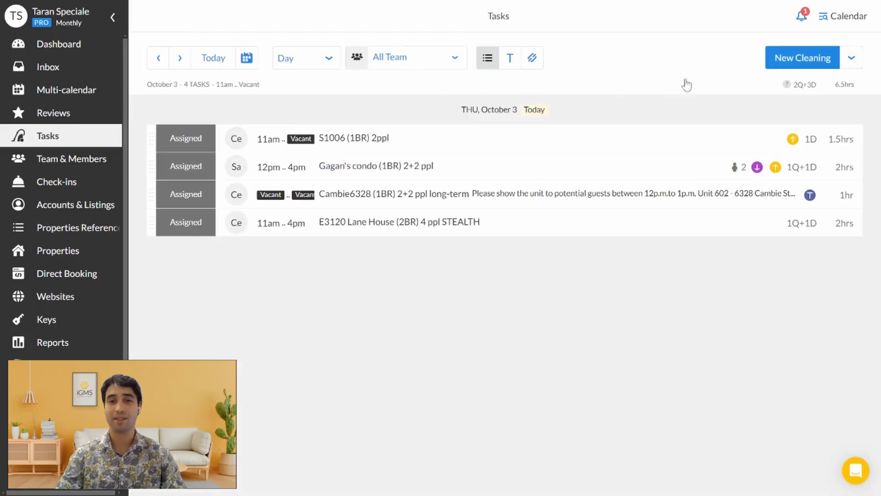
left_click(851, 57)
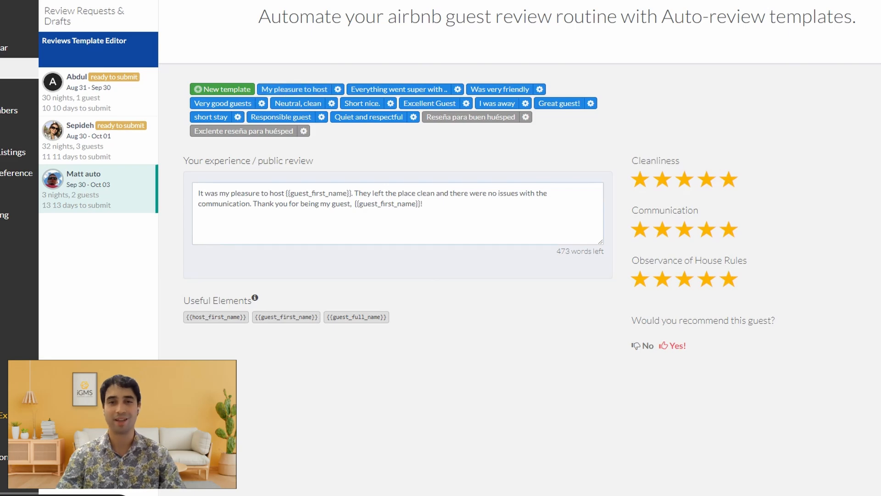
Browse the reviews template editor before moving to the Reports overview
left_click(221, 89)
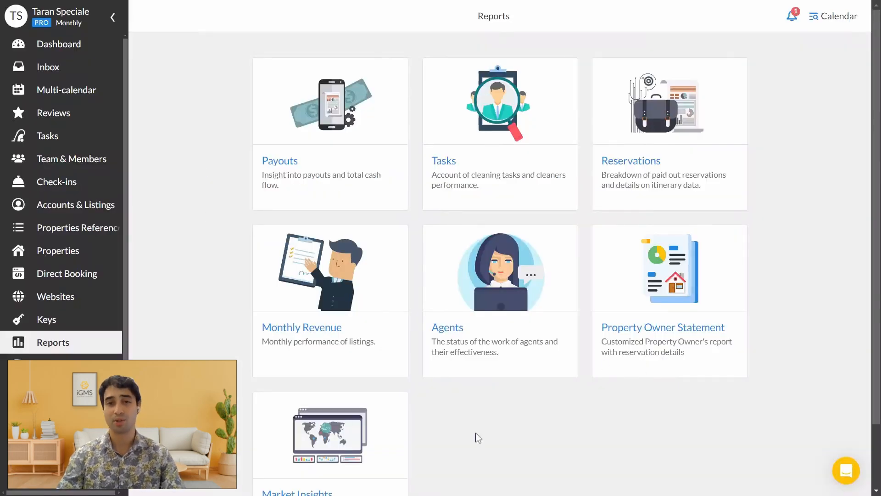
mouse_move(317, 183)
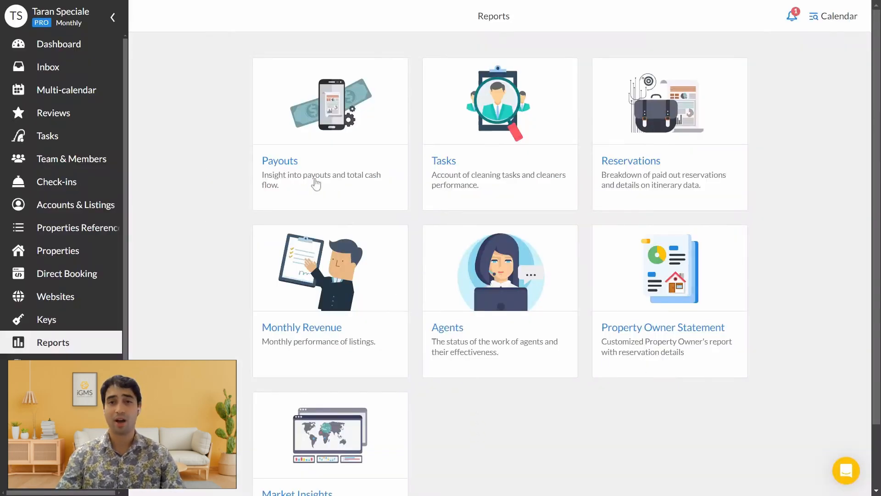
mouse_move(539, 184)
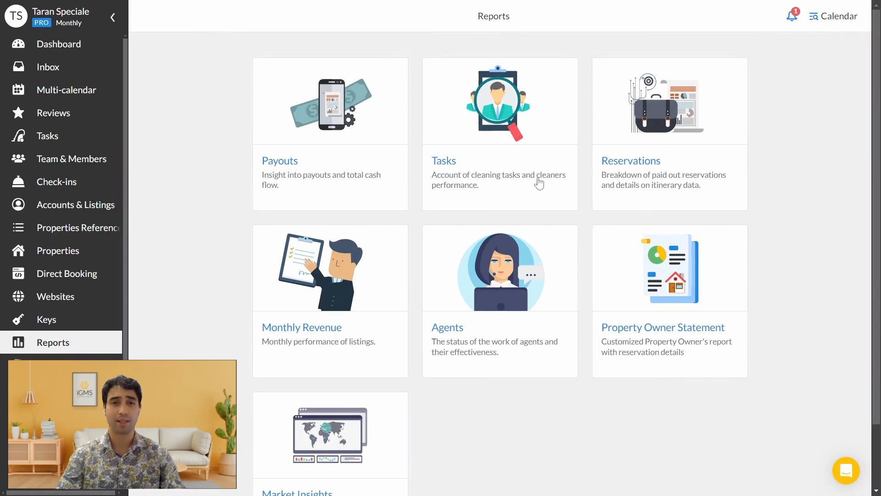
mouse_move(382, 320)
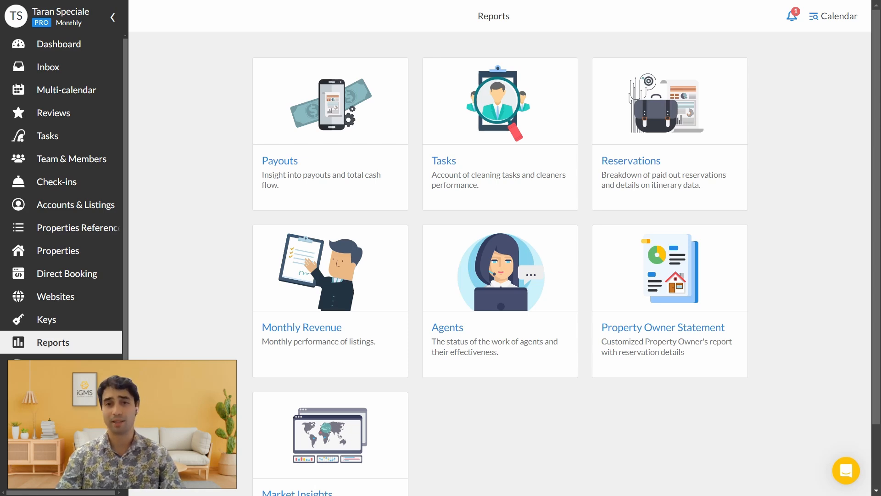
Show the Websites page with the Demo Website accepting reservations for 77 properties
left_click(56, 296)
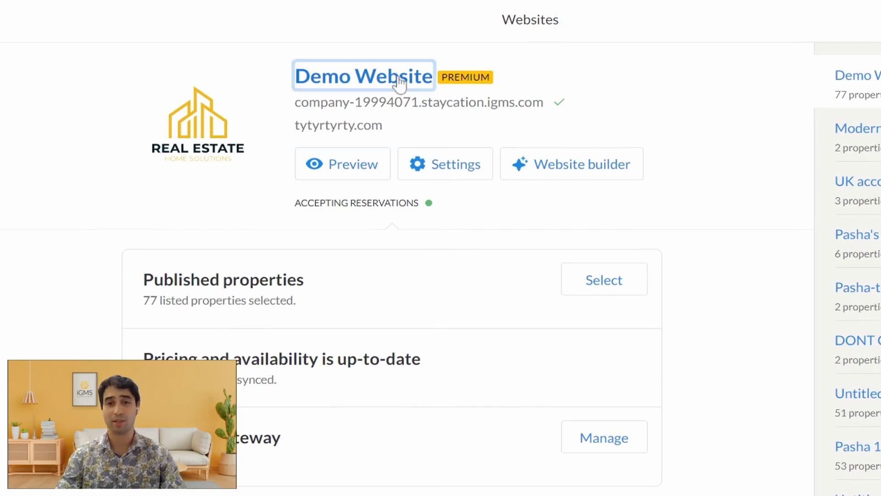
Preview the demo booking website's public page with its search bar, guidebooks and featured properties
left_click(343, 163)
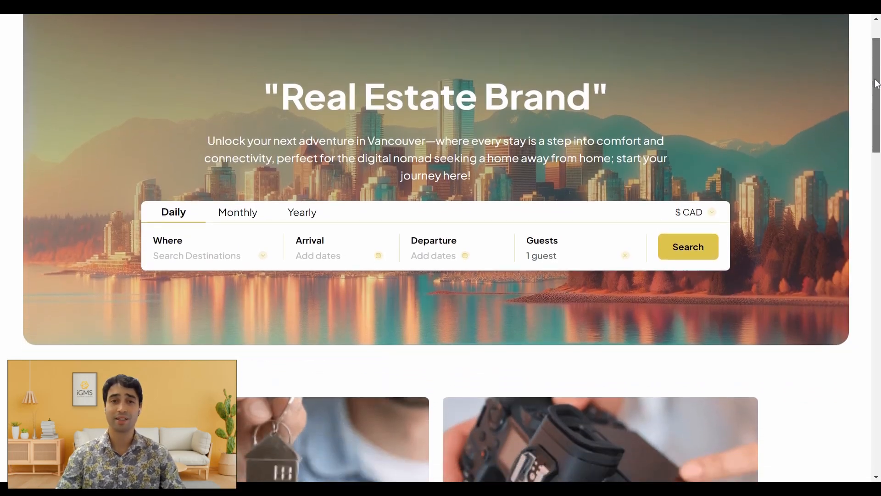
scroll("down", 3)
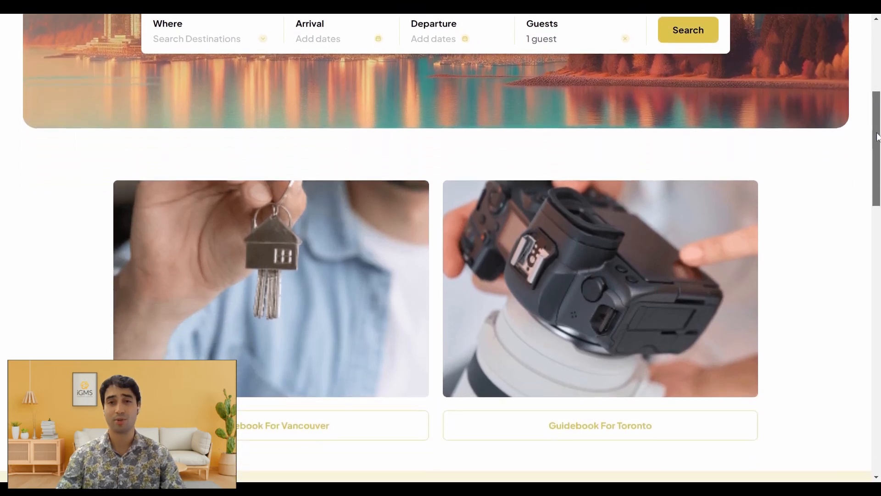
scroll("down", 3)
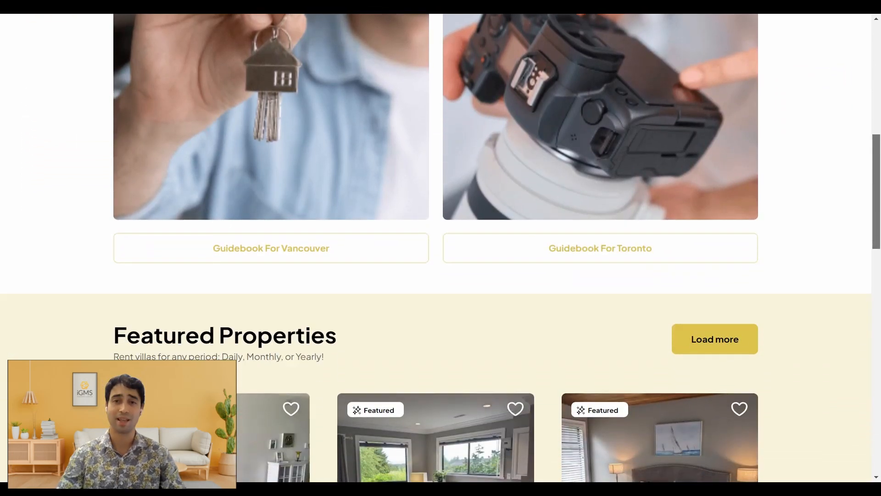
scroll("down", 3)
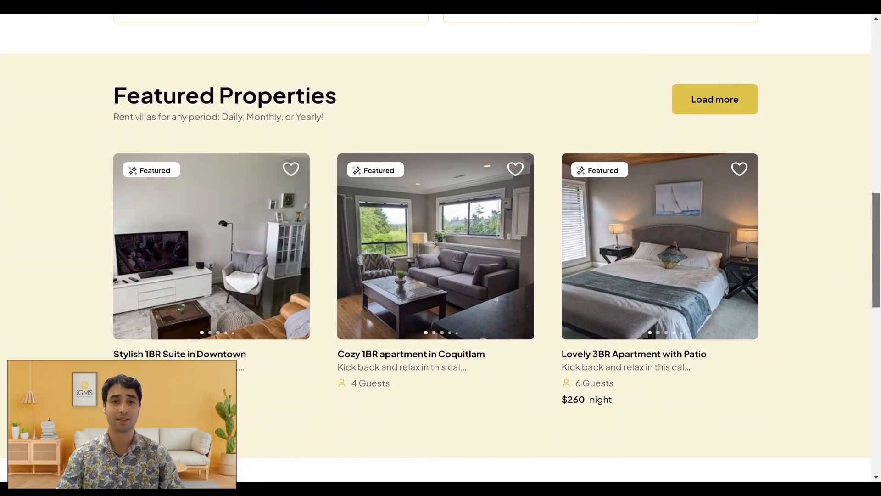
scroll("down", 3)
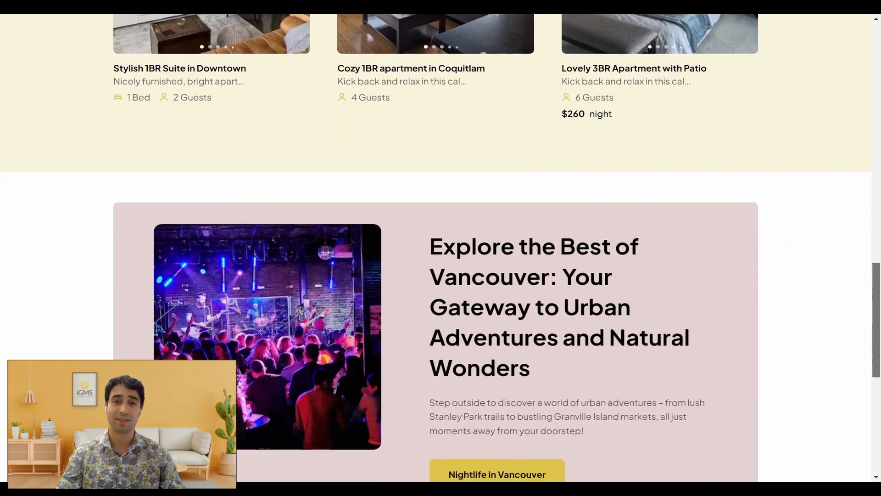
scroll("down", 3)
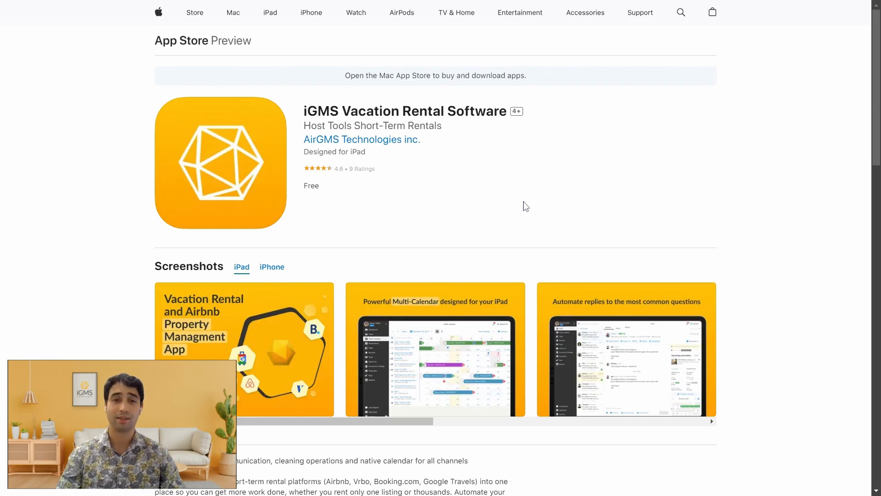
mouse_move(435, 414)
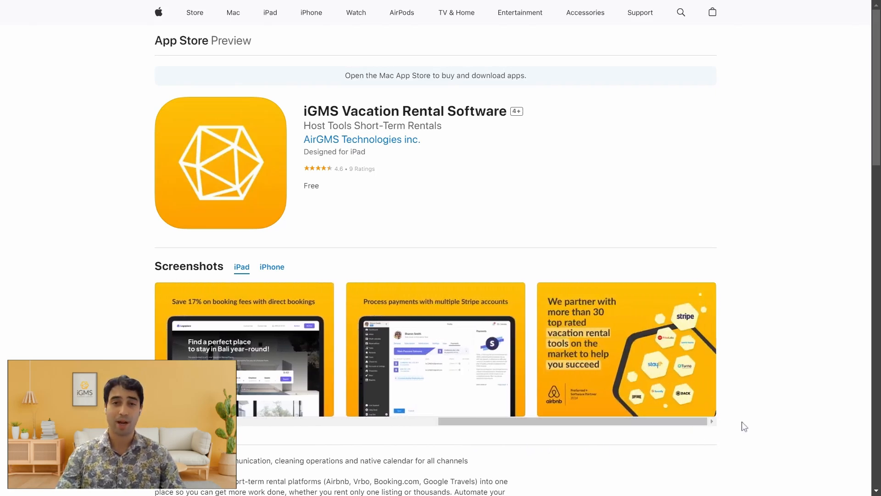
mouse_move(772, 227)
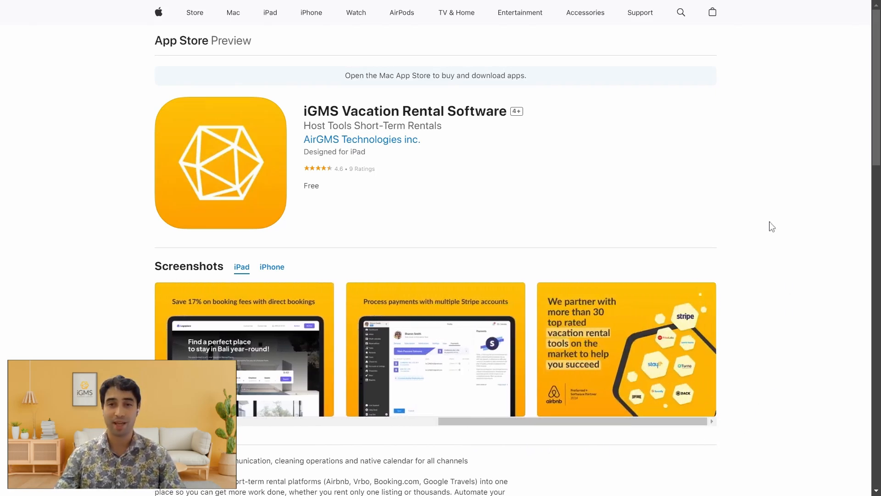
mouse_move(479, 270)
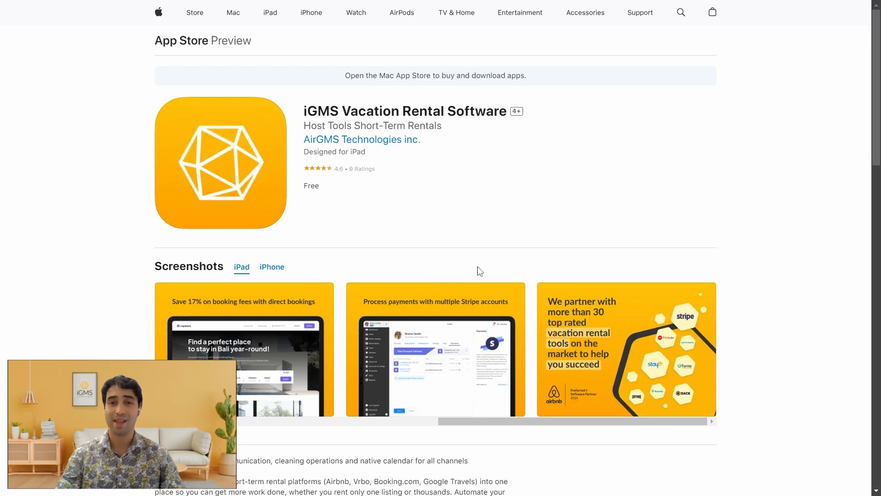